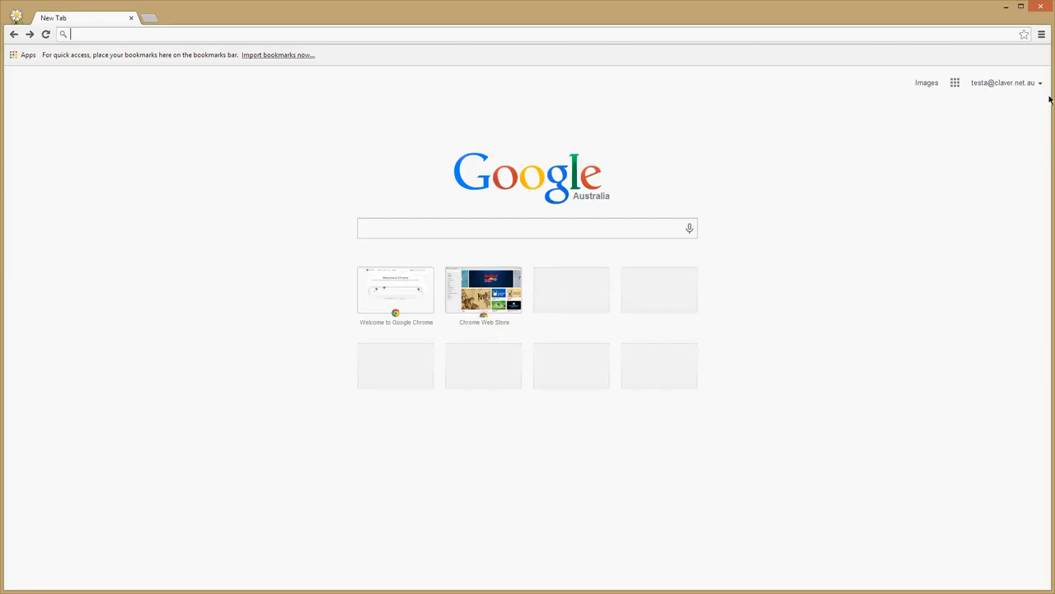
mouse_move(955, 82)
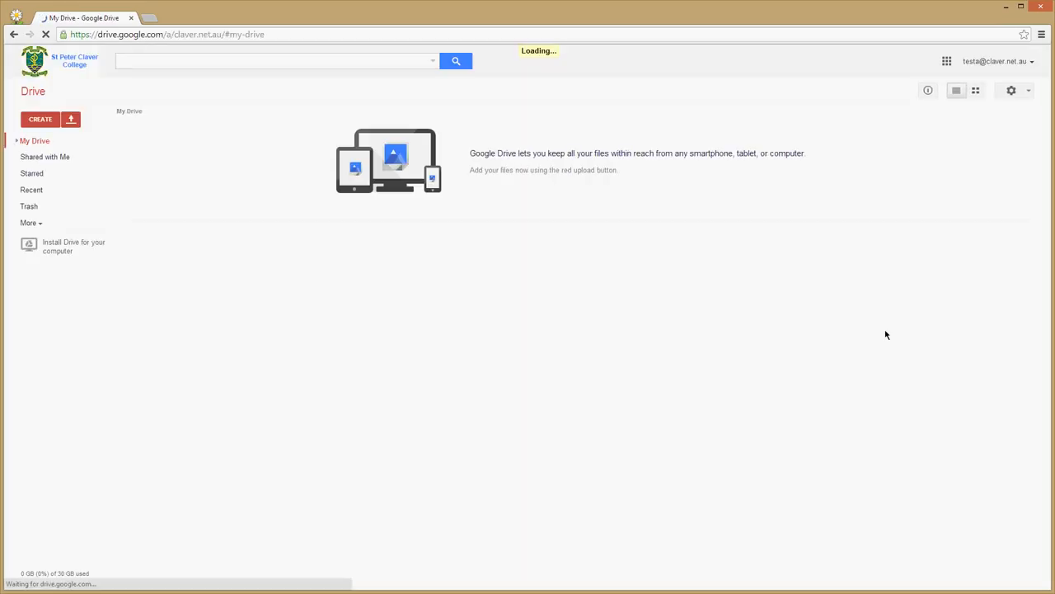
Start a new folder and name it '10 ICT - Test Student'.
left_click(39, 118)
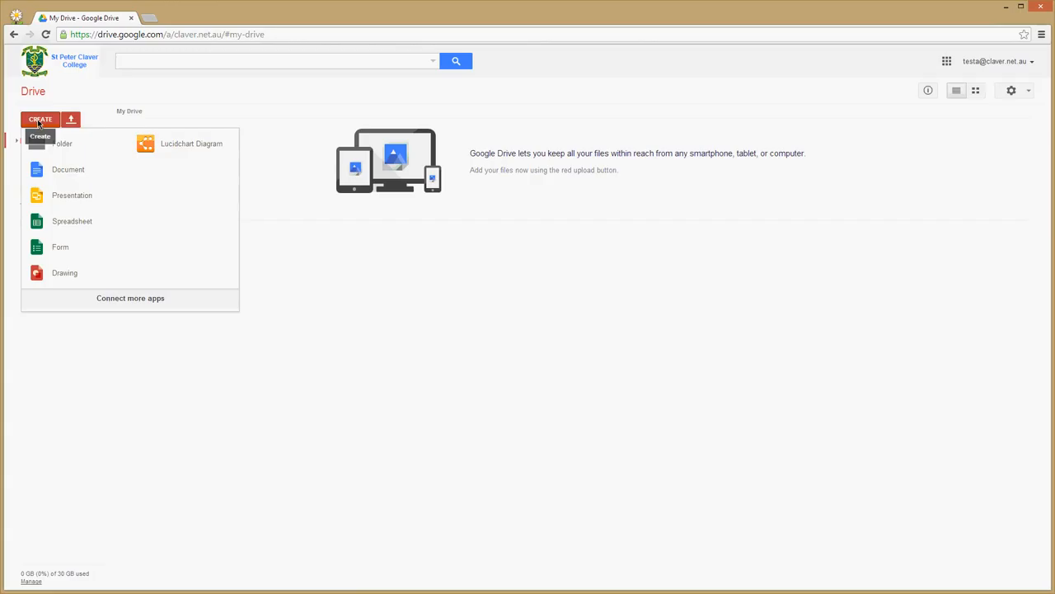
left_click(63, 144)
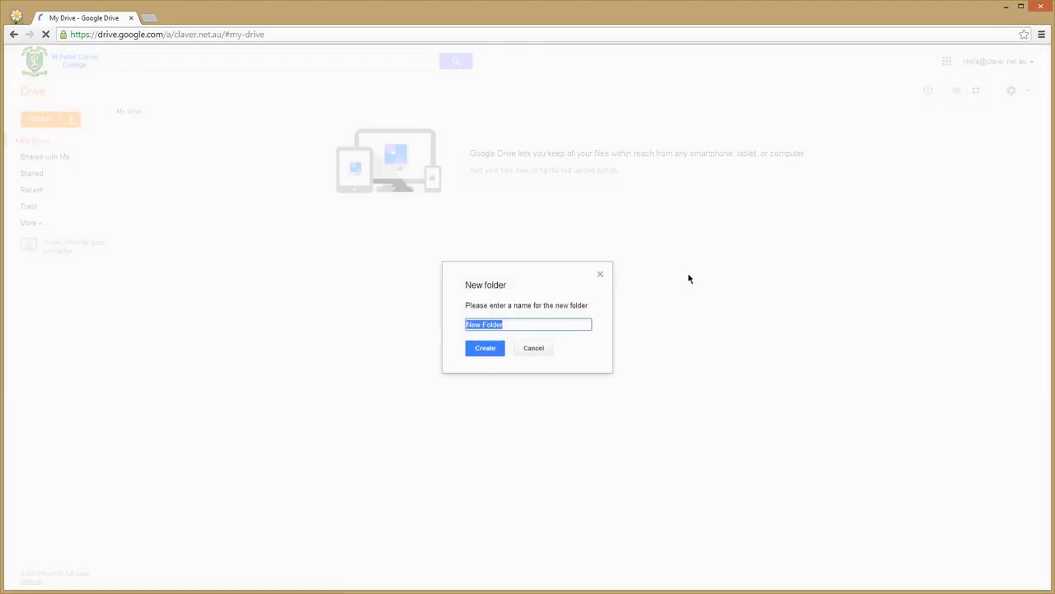
type("10")
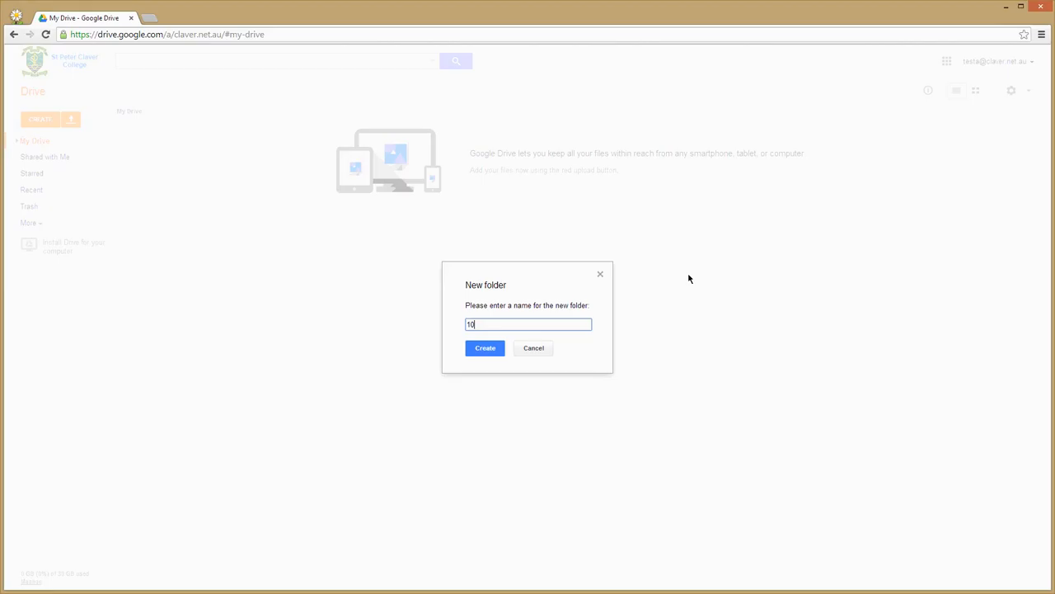
type("ICT")
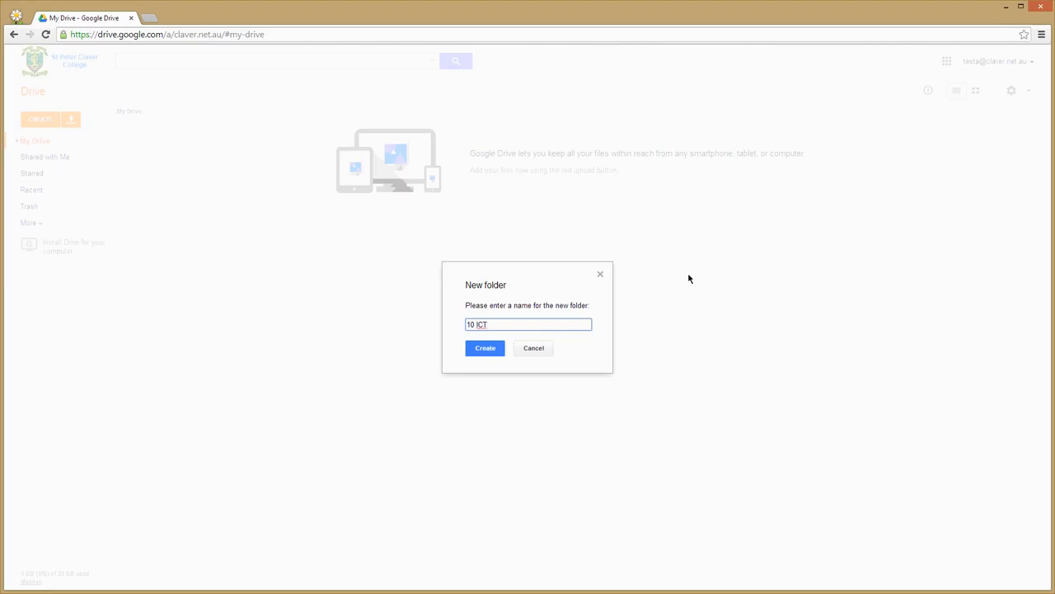
type("- T")
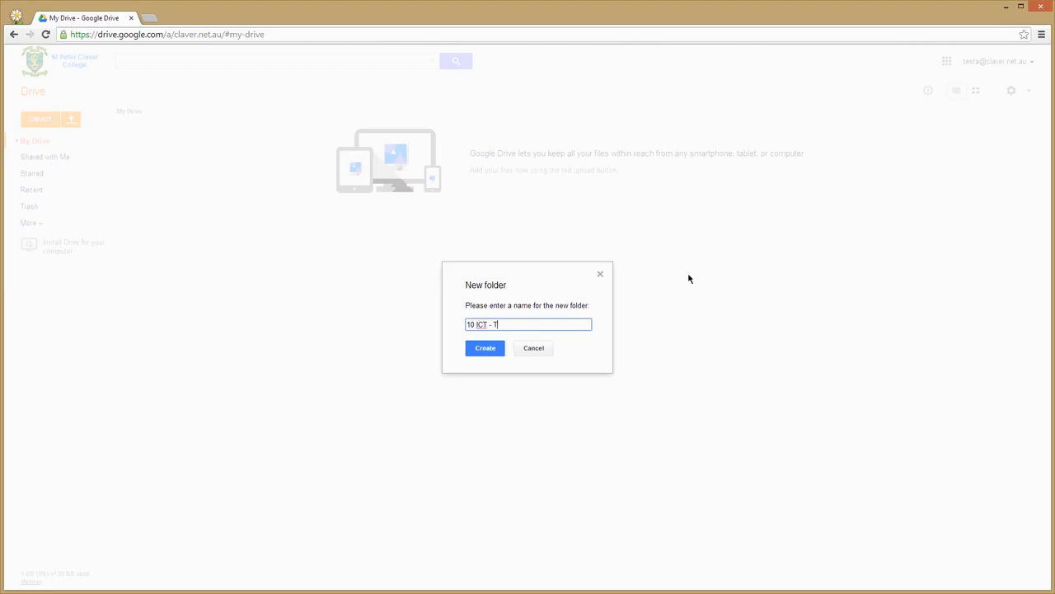
type("est Stude")
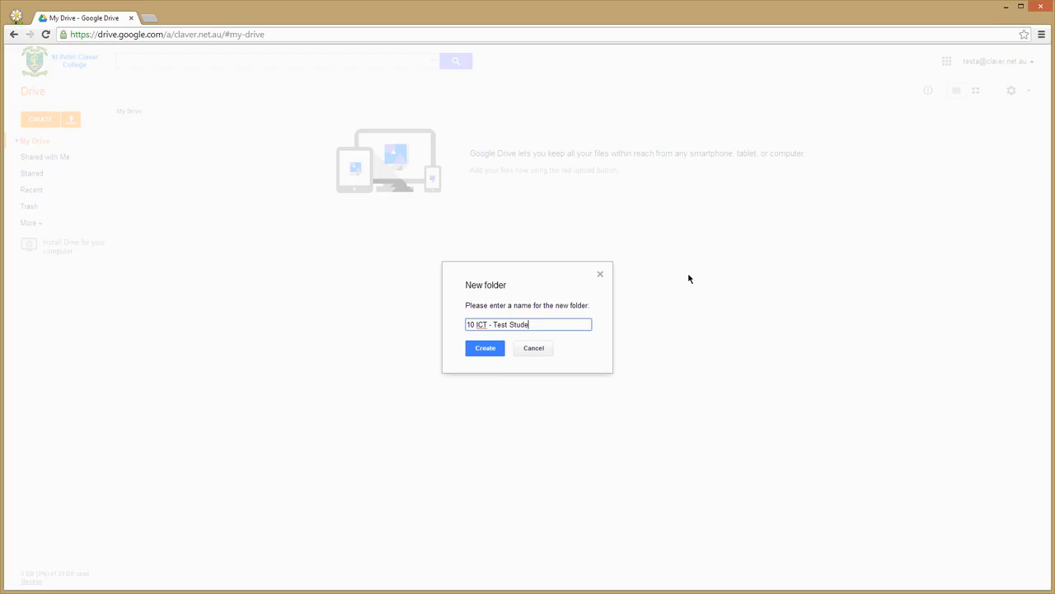
type("nt")
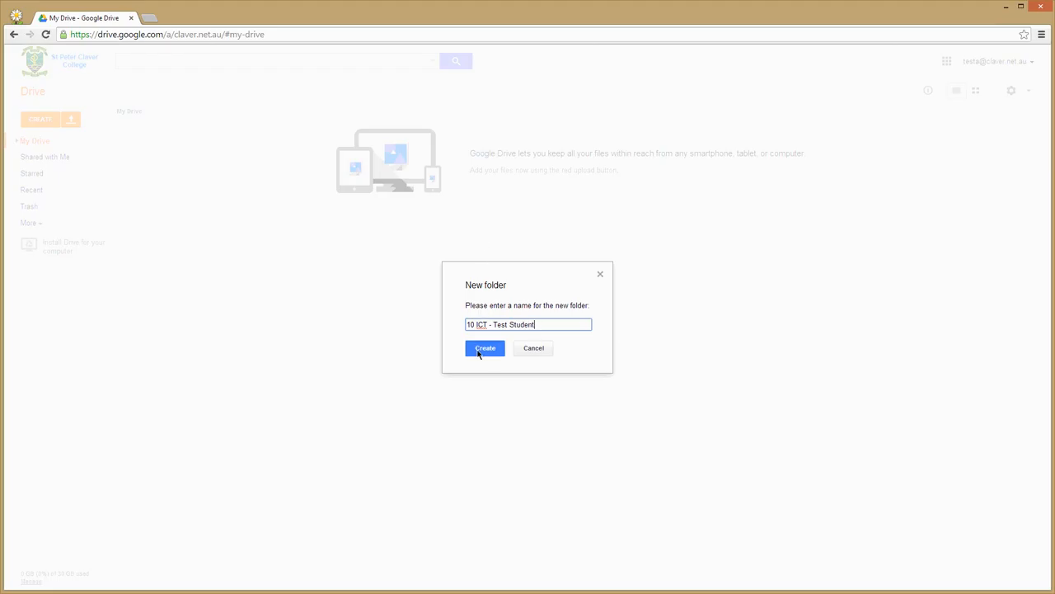
Create the named folder in My Drive and select it in the file list.
left_click(485, 346)
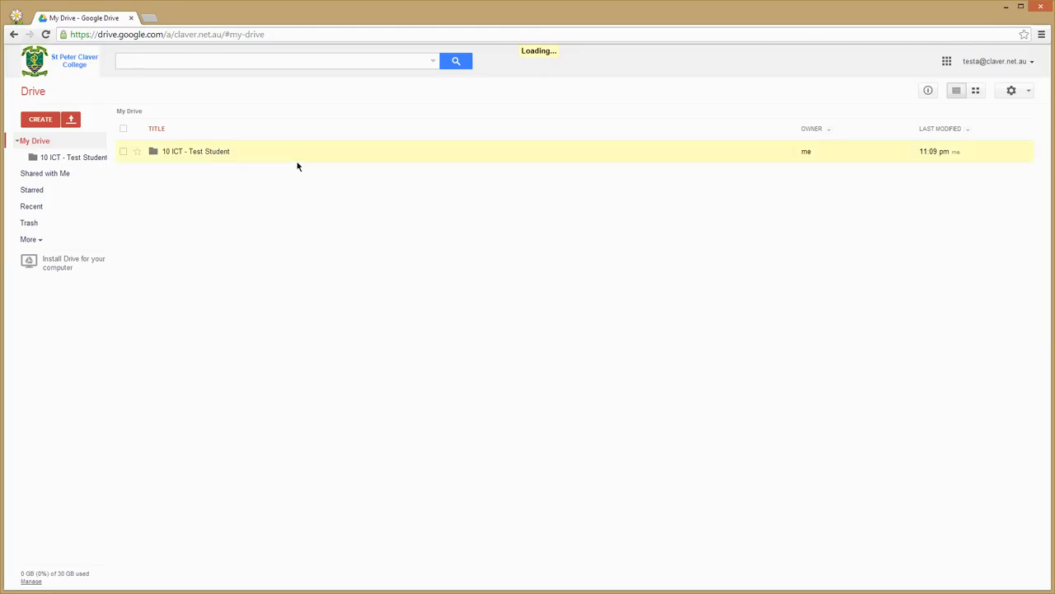
mouse_move(125, 164)
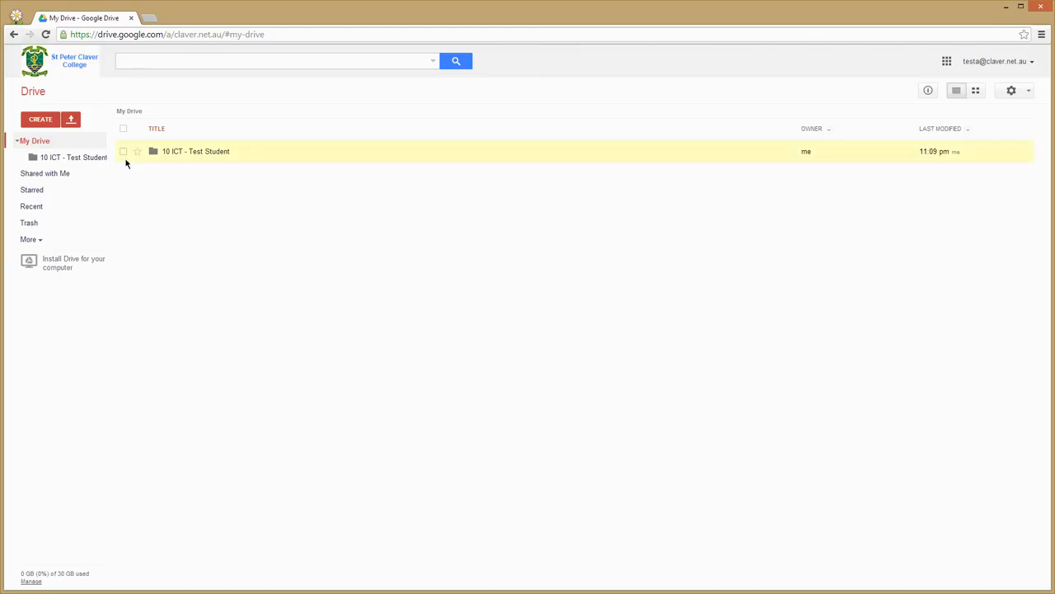
left_click(122, 151)
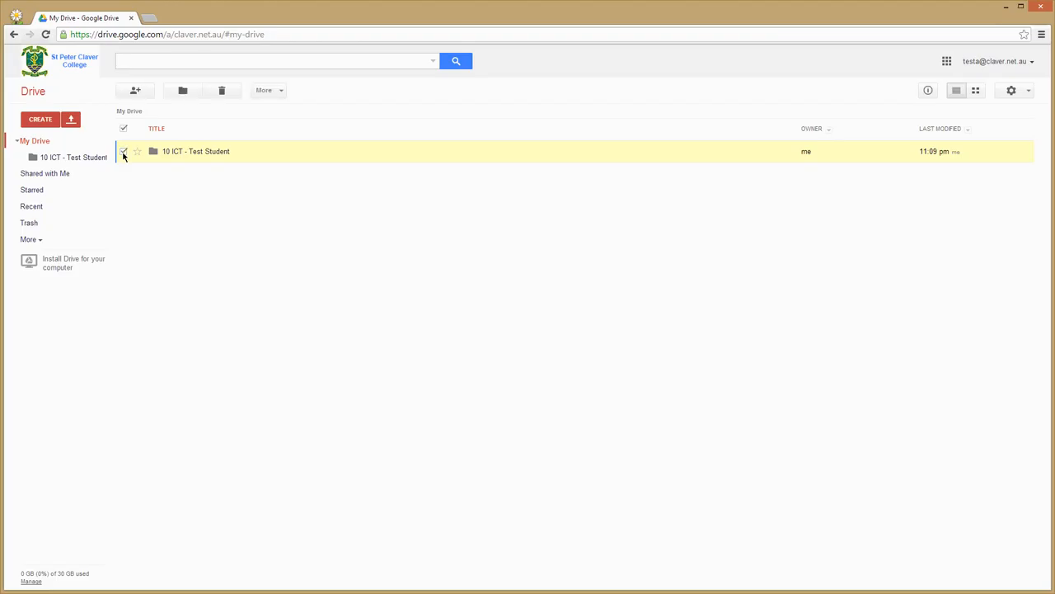
mouse_move(135, 91)
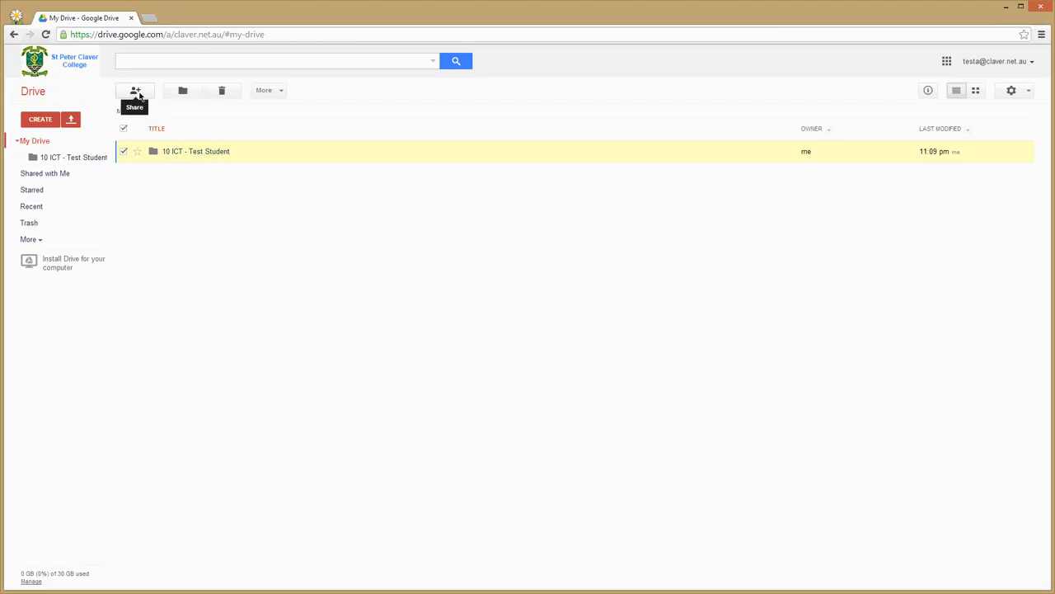
left_click(135, 91)
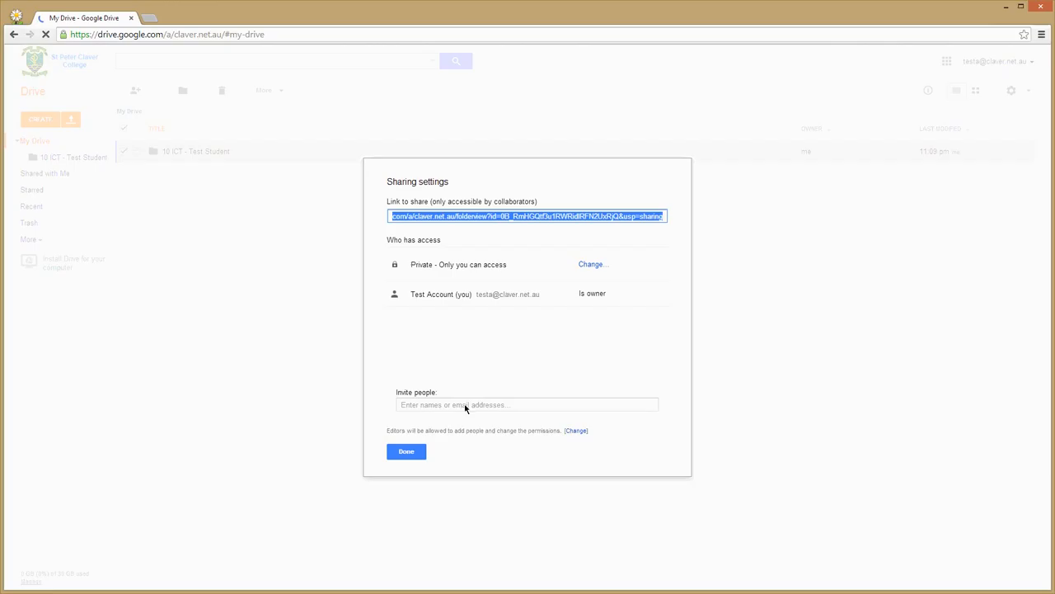
left_click(482, 404)
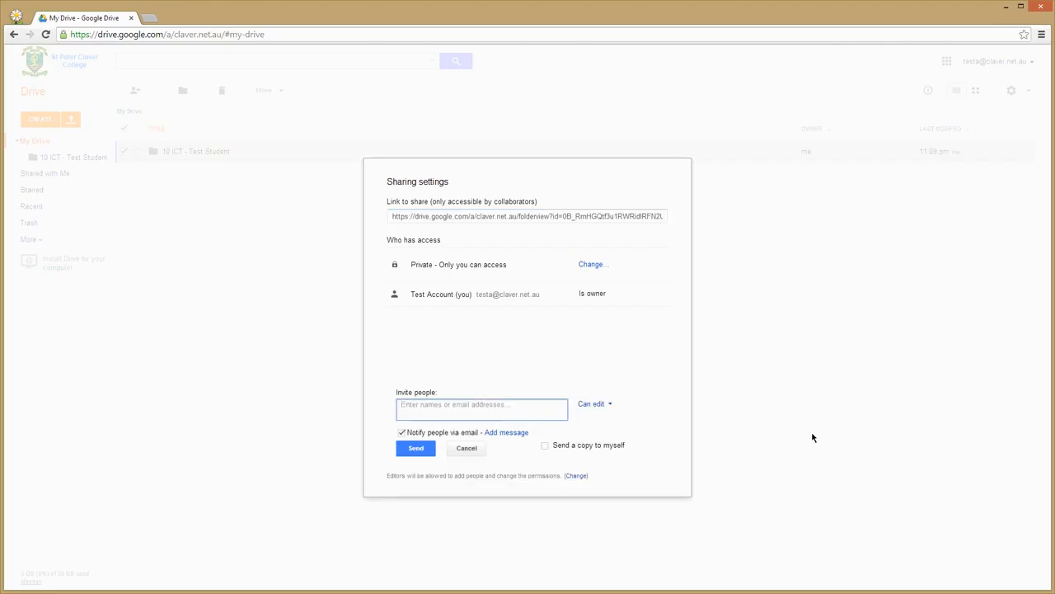
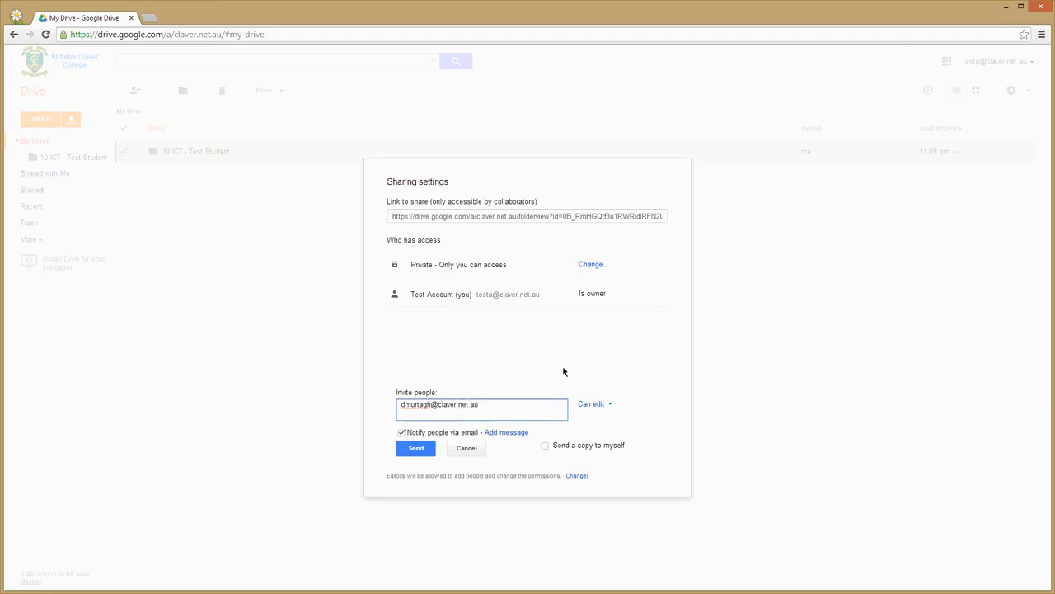
left_click(402, 432)
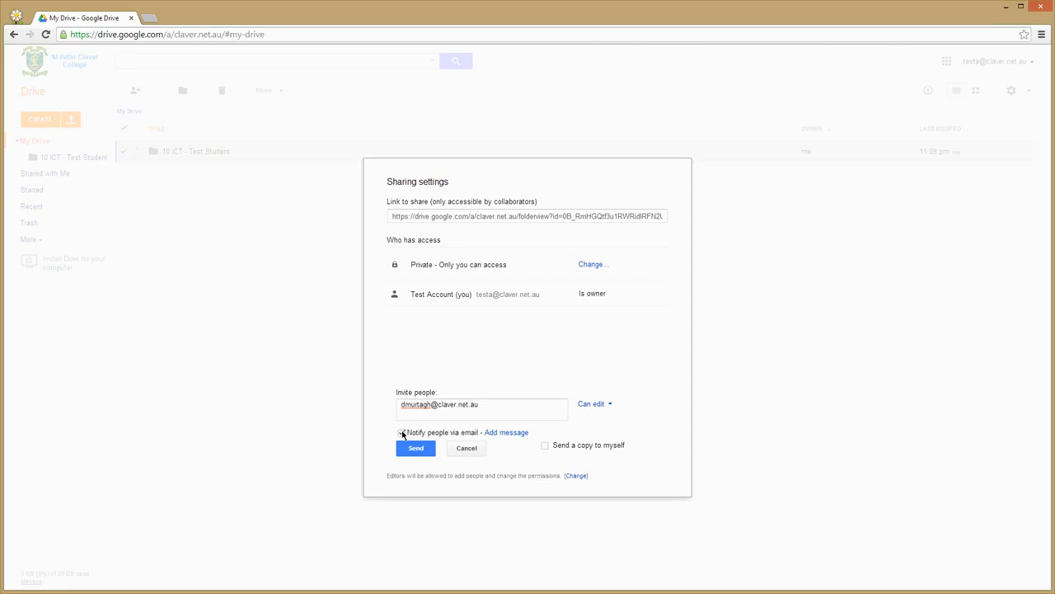
left_click(402, 432)
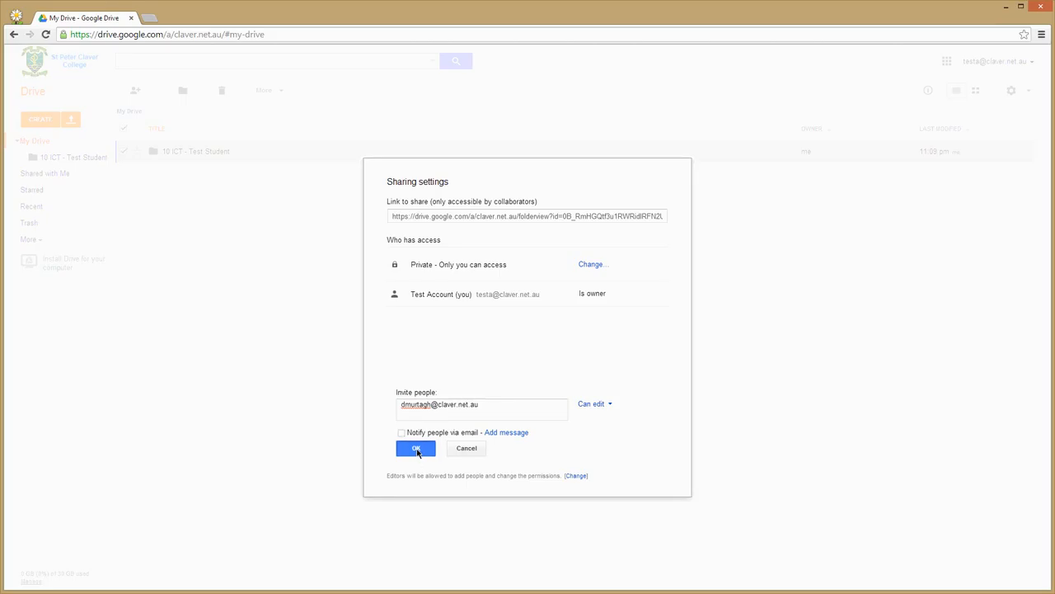
left_click(415, 449)
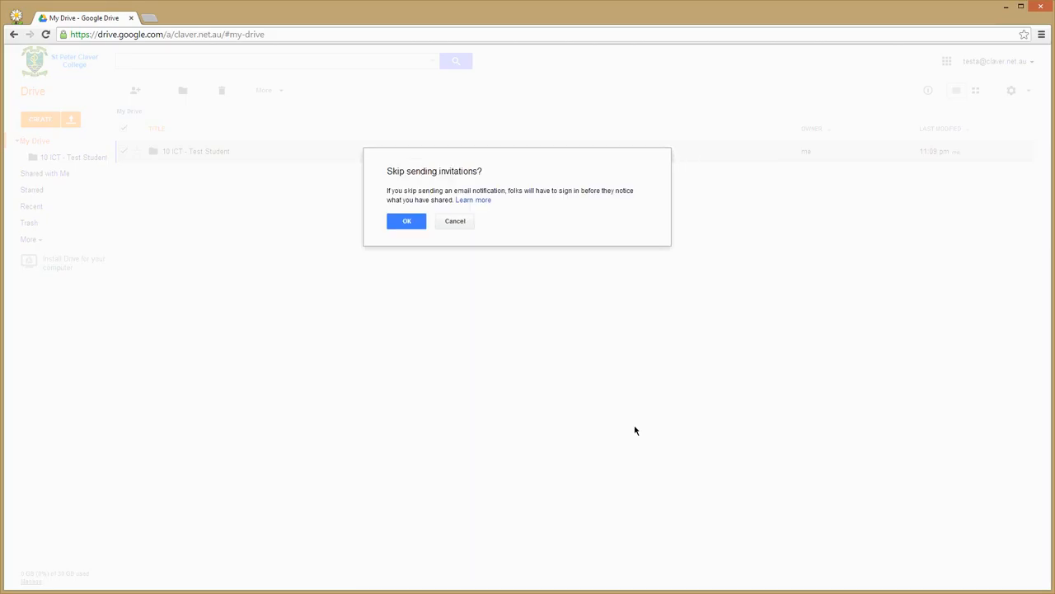
Confirm skipping the invitation email and finish with the teacher set to Can edit.
left_click(405, 221)
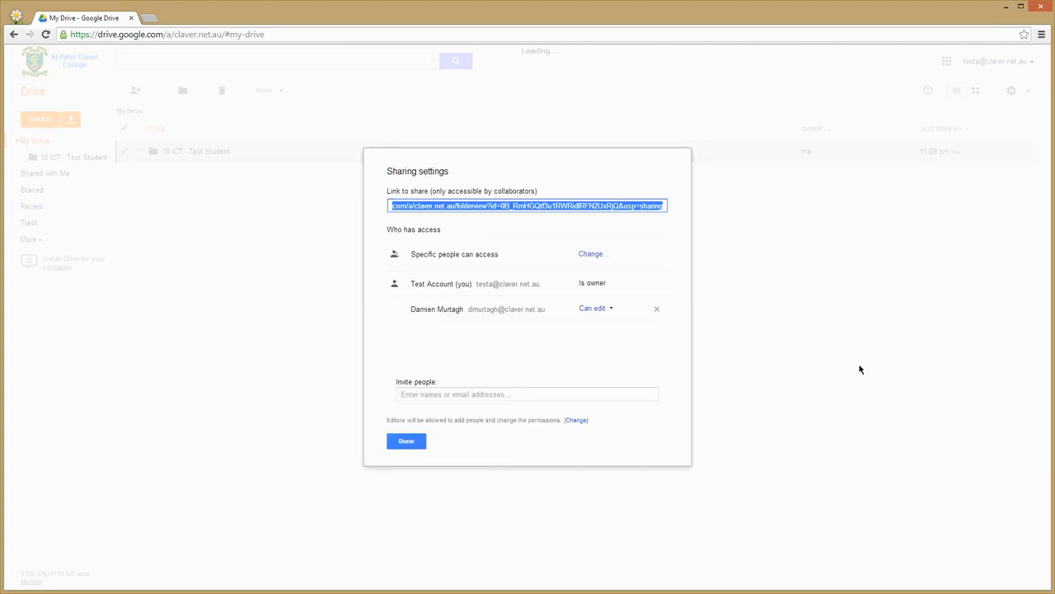
mouse_move(591, 331)
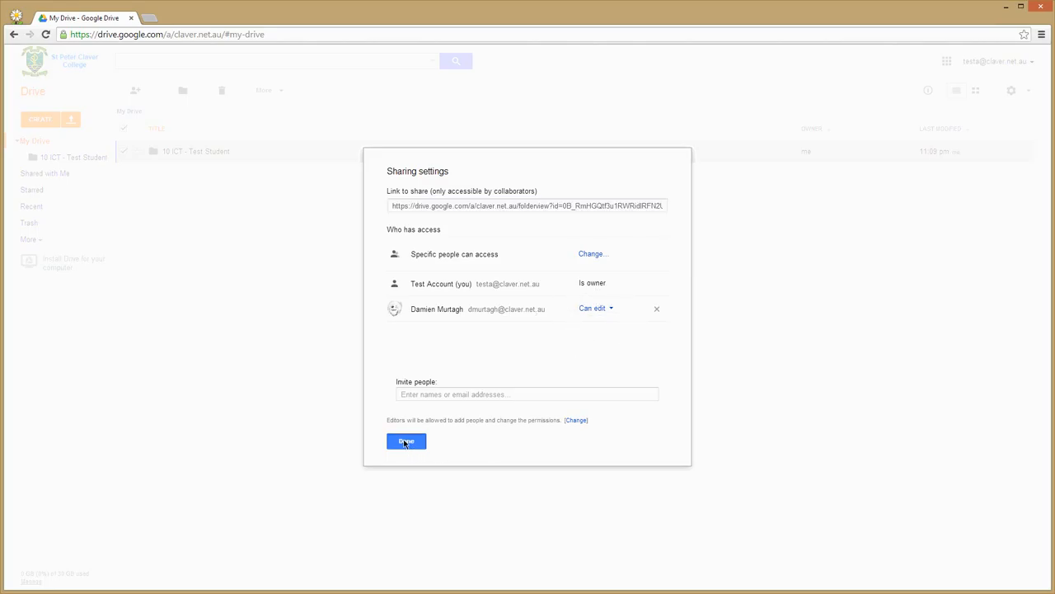
left_click(405, 440)
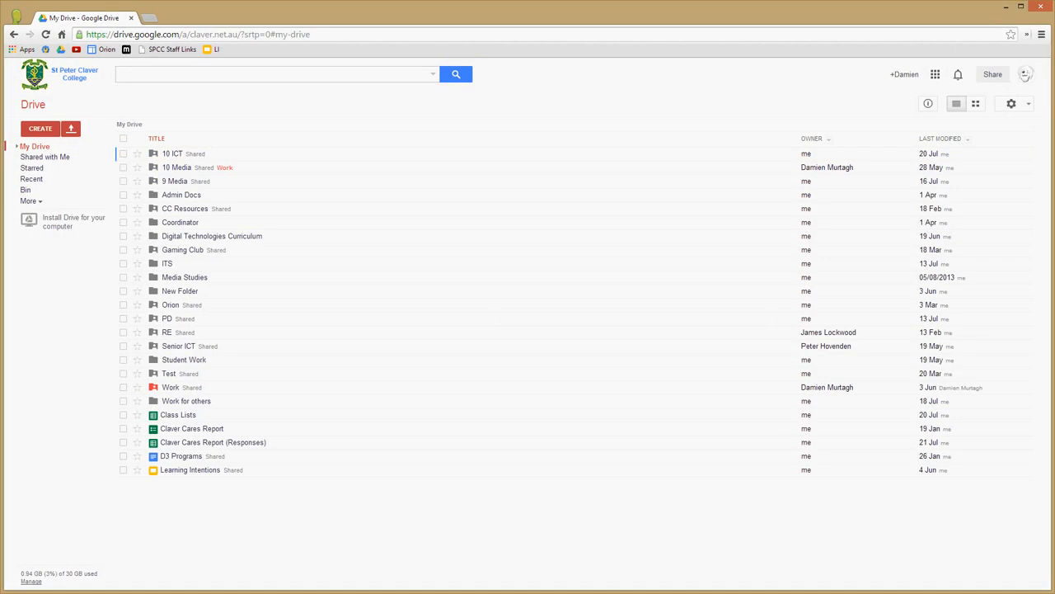
mouse_move(95, 265)
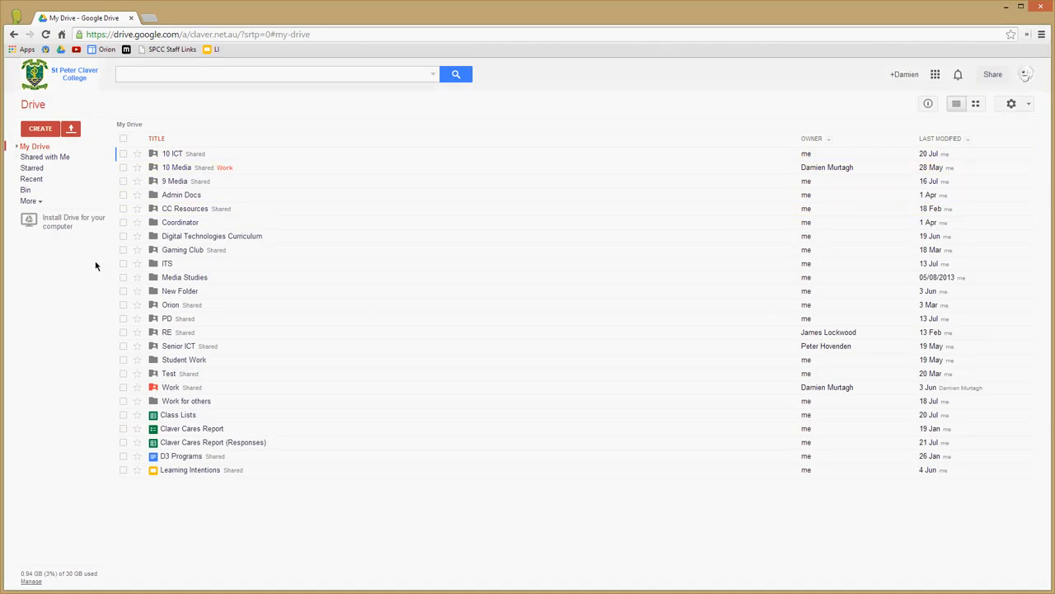
left_click(45, 157)
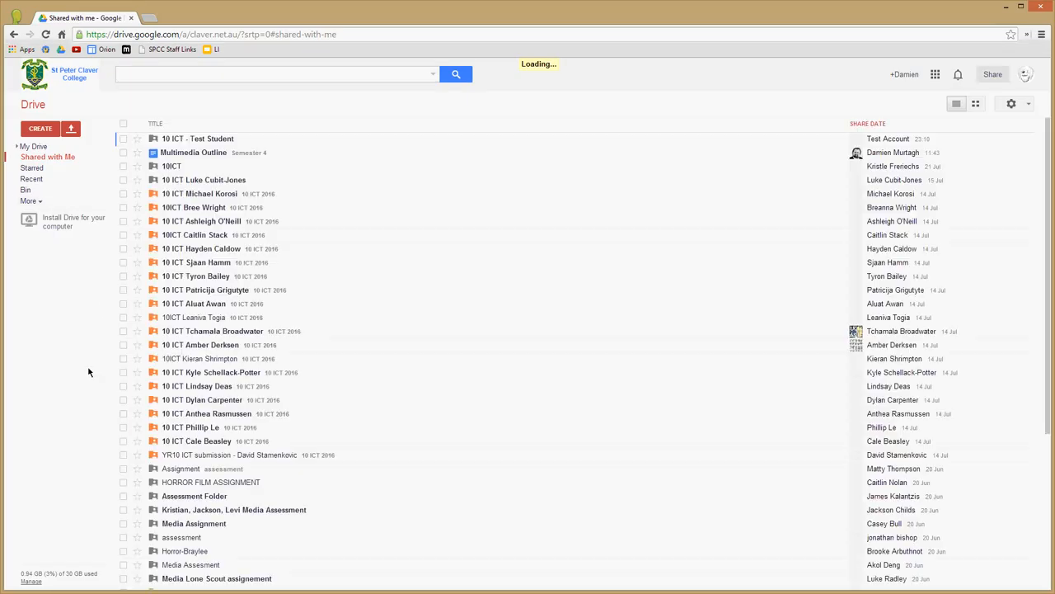
left_click(198, 138)
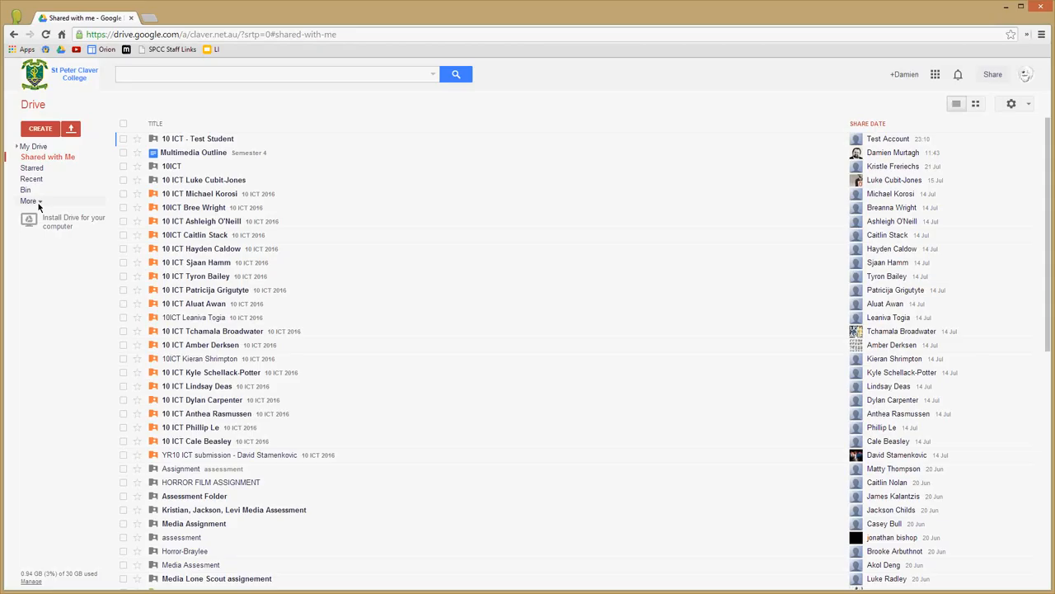
left_click(30, 201)
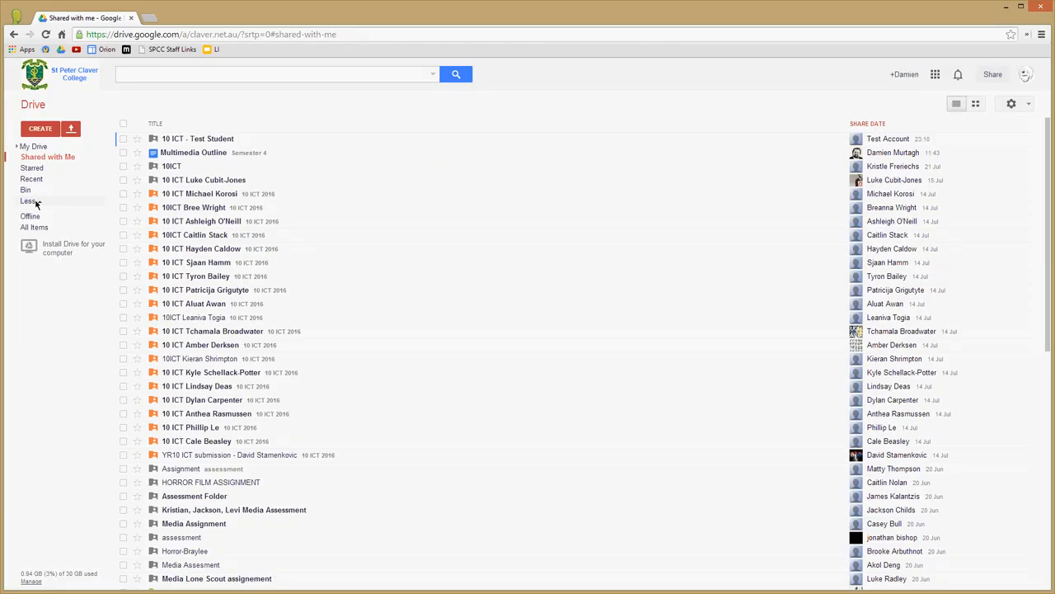
left_click(33, 145)
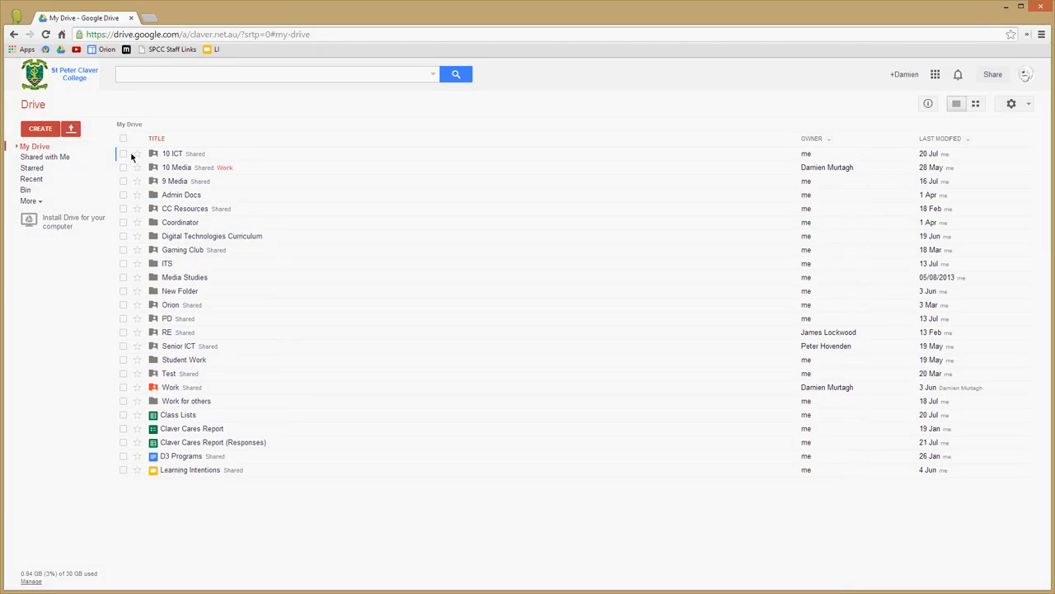
Open Student Work and expand it in the folder tree to show 10 ICT 2016 and ITS 2015.
double_click(183, 360)
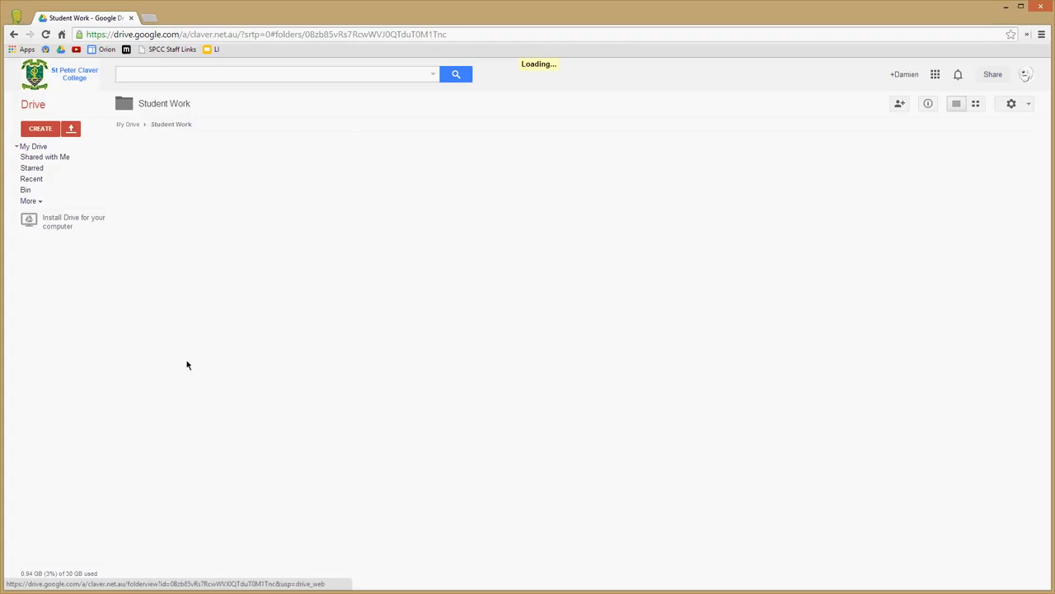
left_click(33, 145)
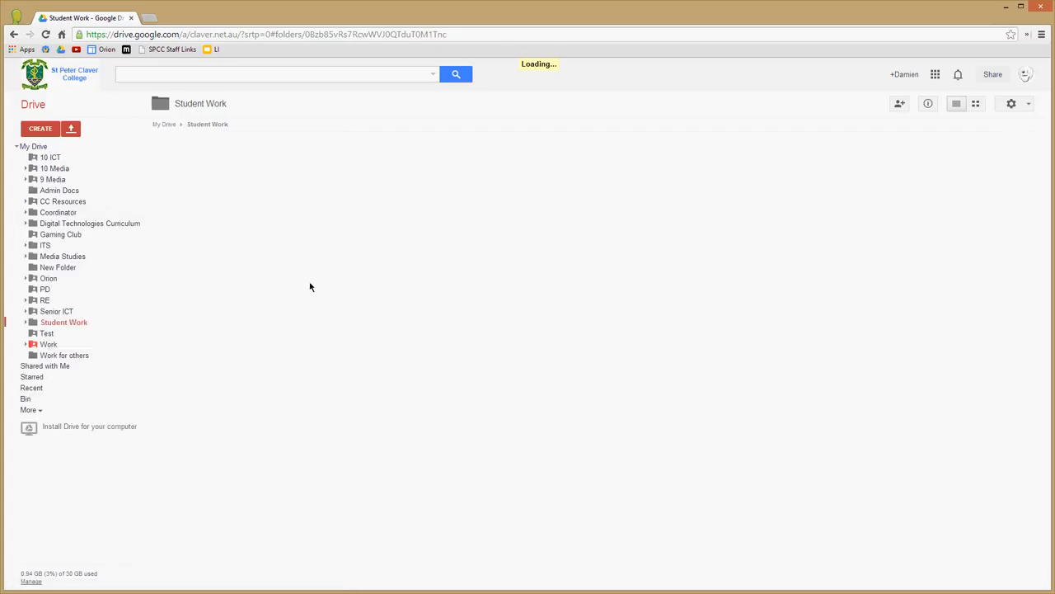
mouse_move(281, 142)
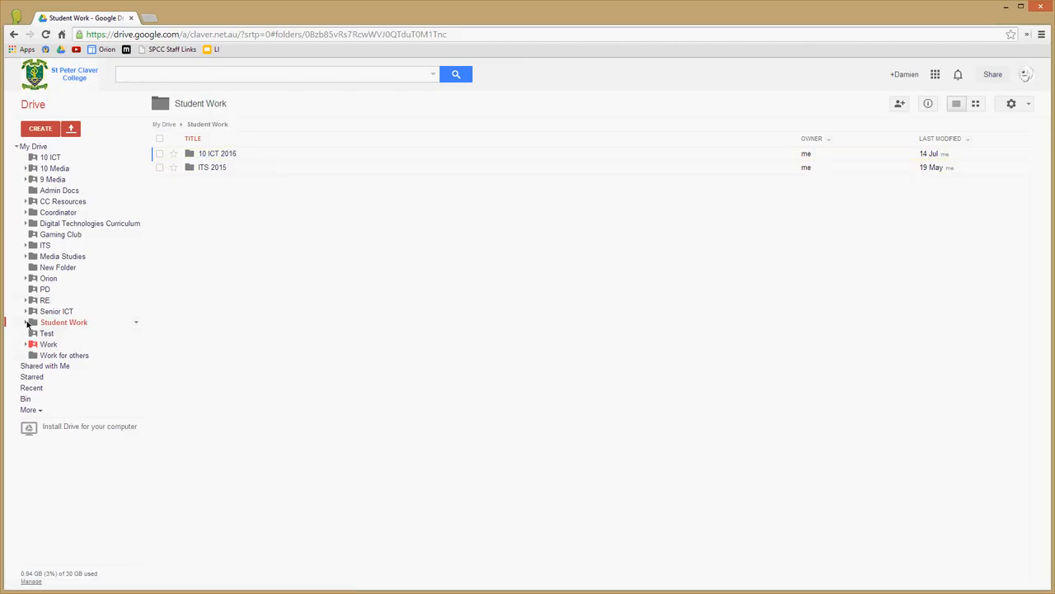
left_click(26, 322)
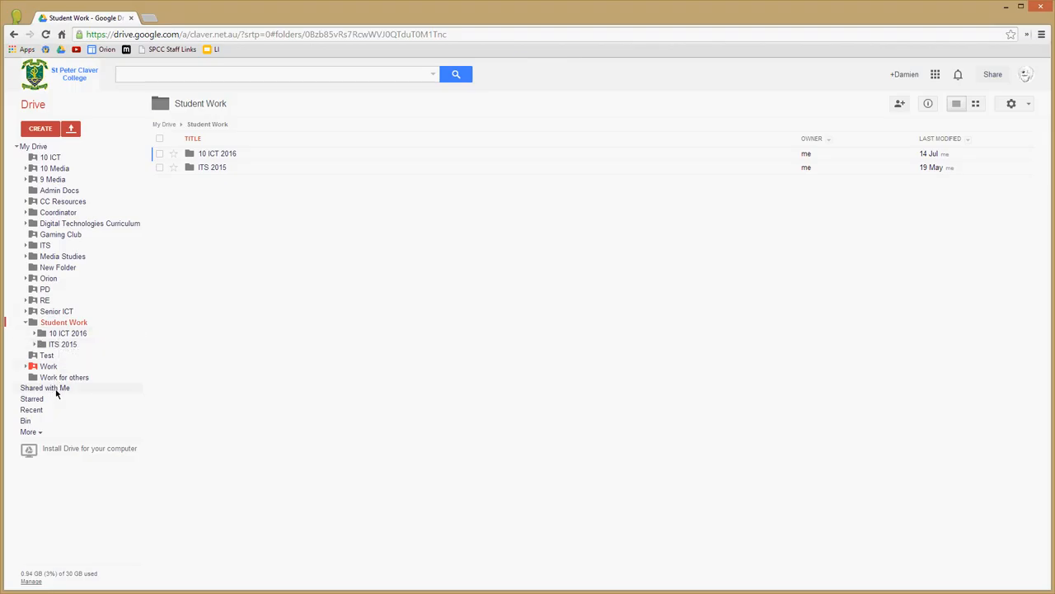
From Shared with Me, drag '10 ICT - Test Student' into 10 ICT 2016 under Student Work.
left_click(44, 387)
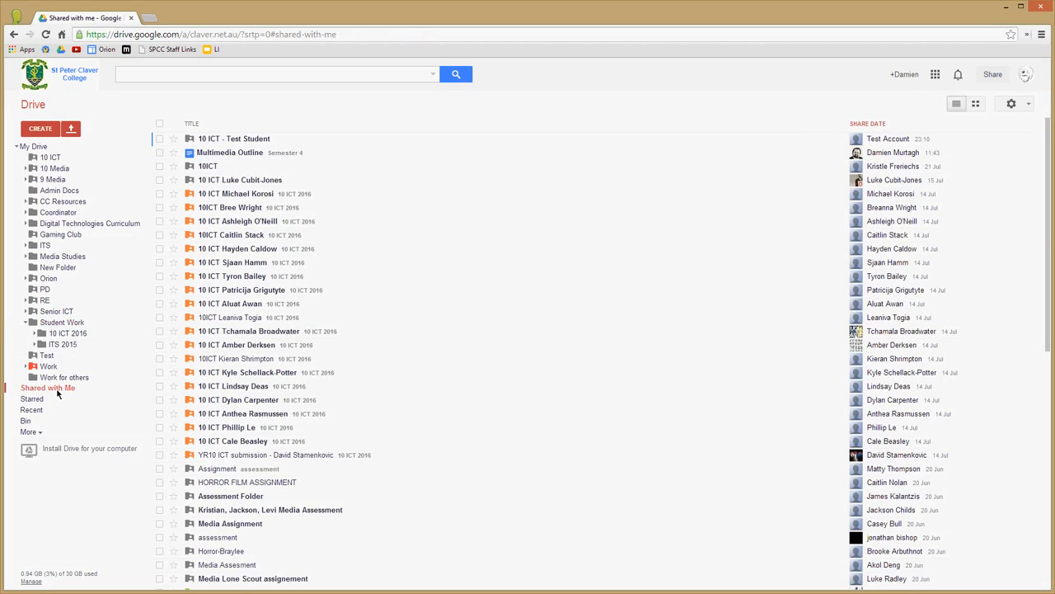
left_click(234, 139)
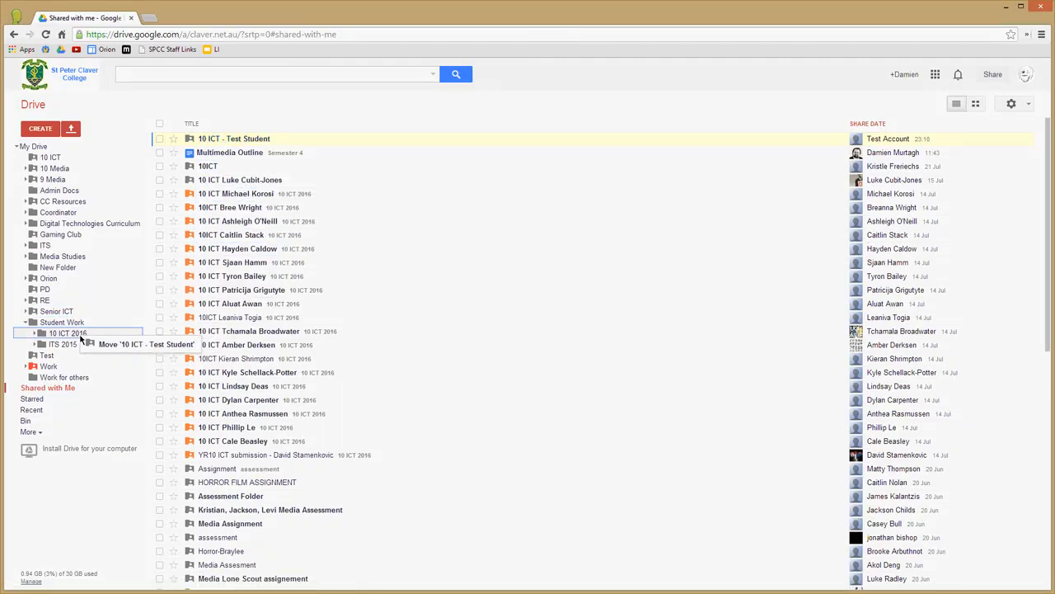
left_click(29, 333)
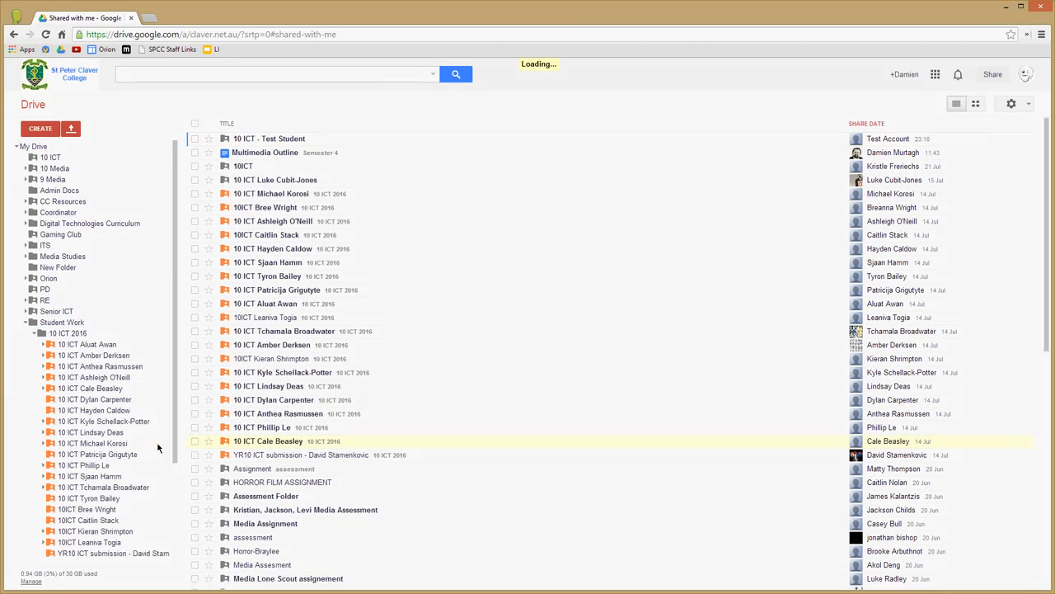